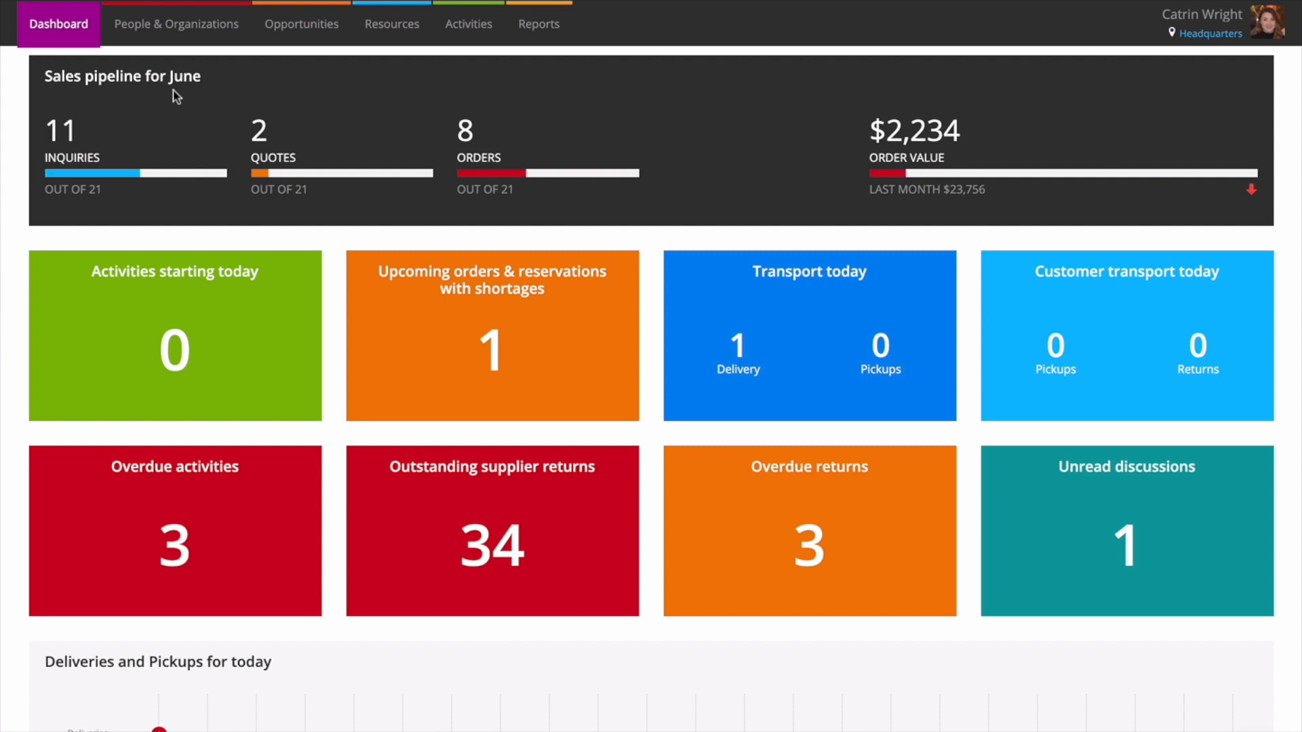
mouse_move(38, 582)
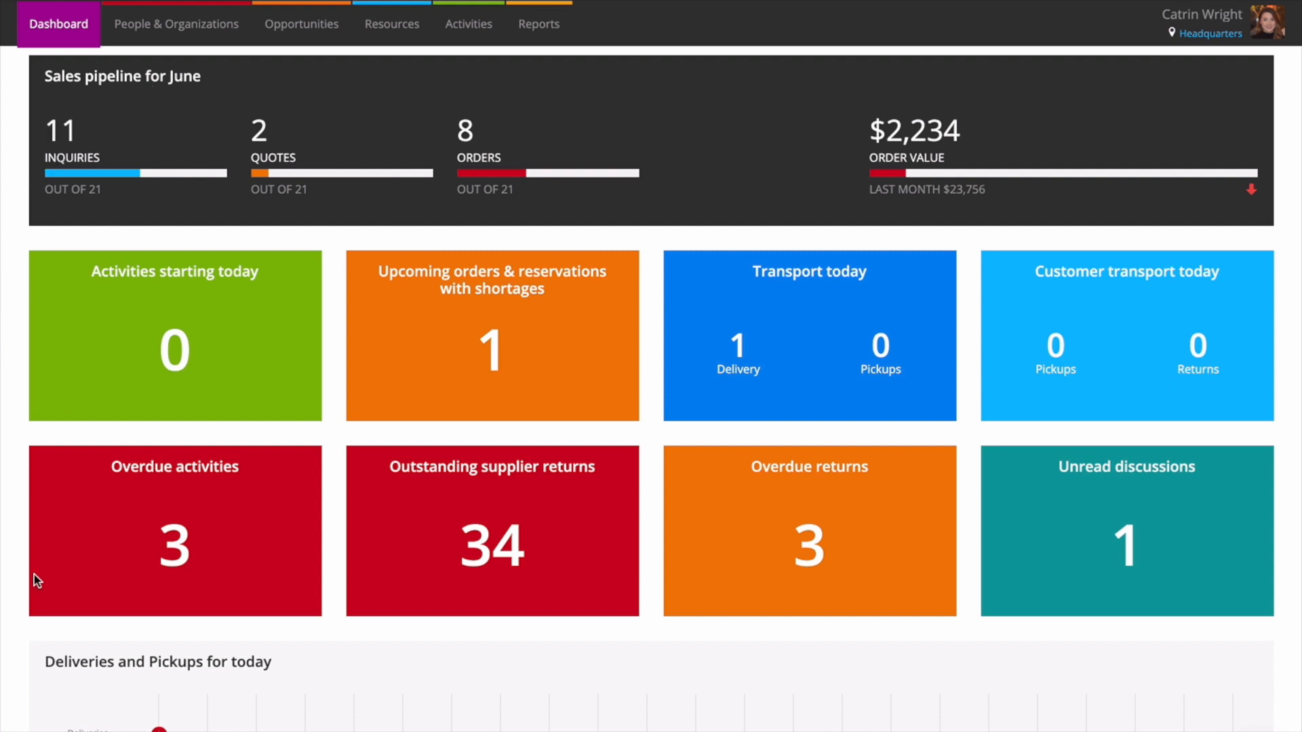
- Reach System Setup and show the Roles list (Full Access, Sales, Warehouse)
scroll("down", 3)
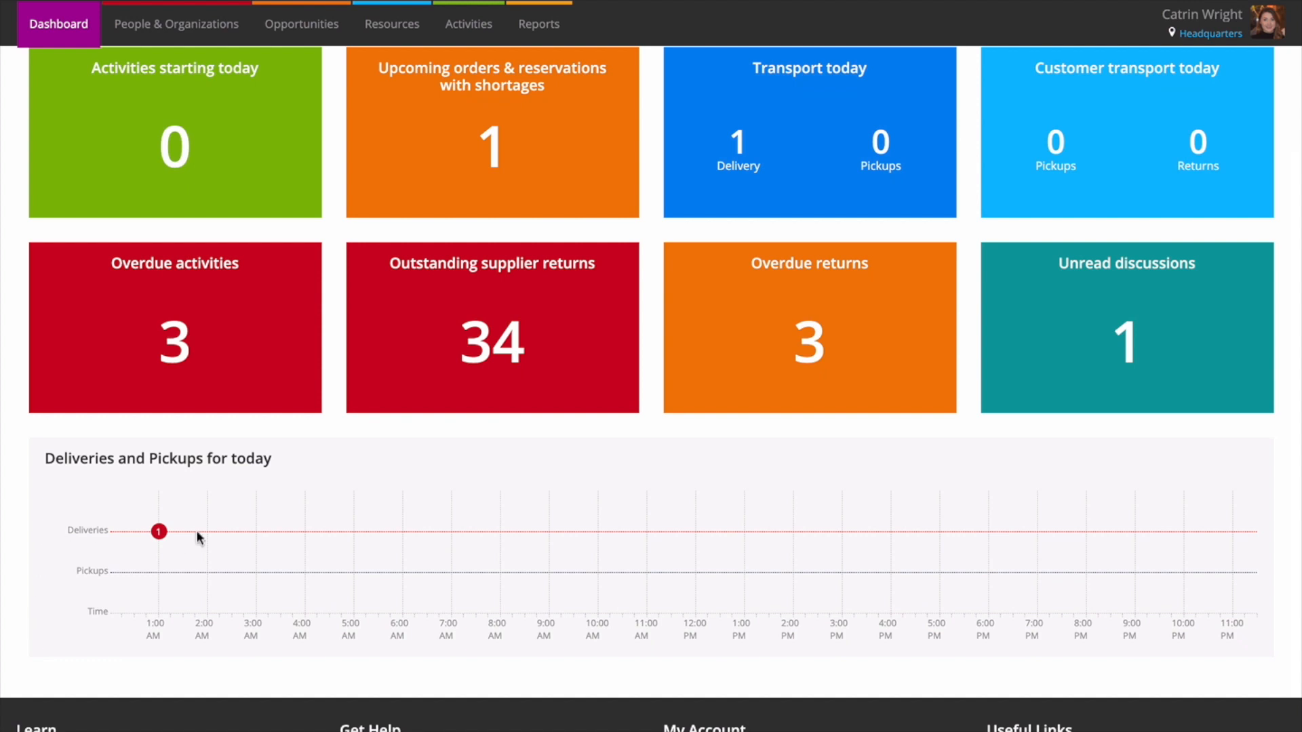
mouse_move(68, 514)
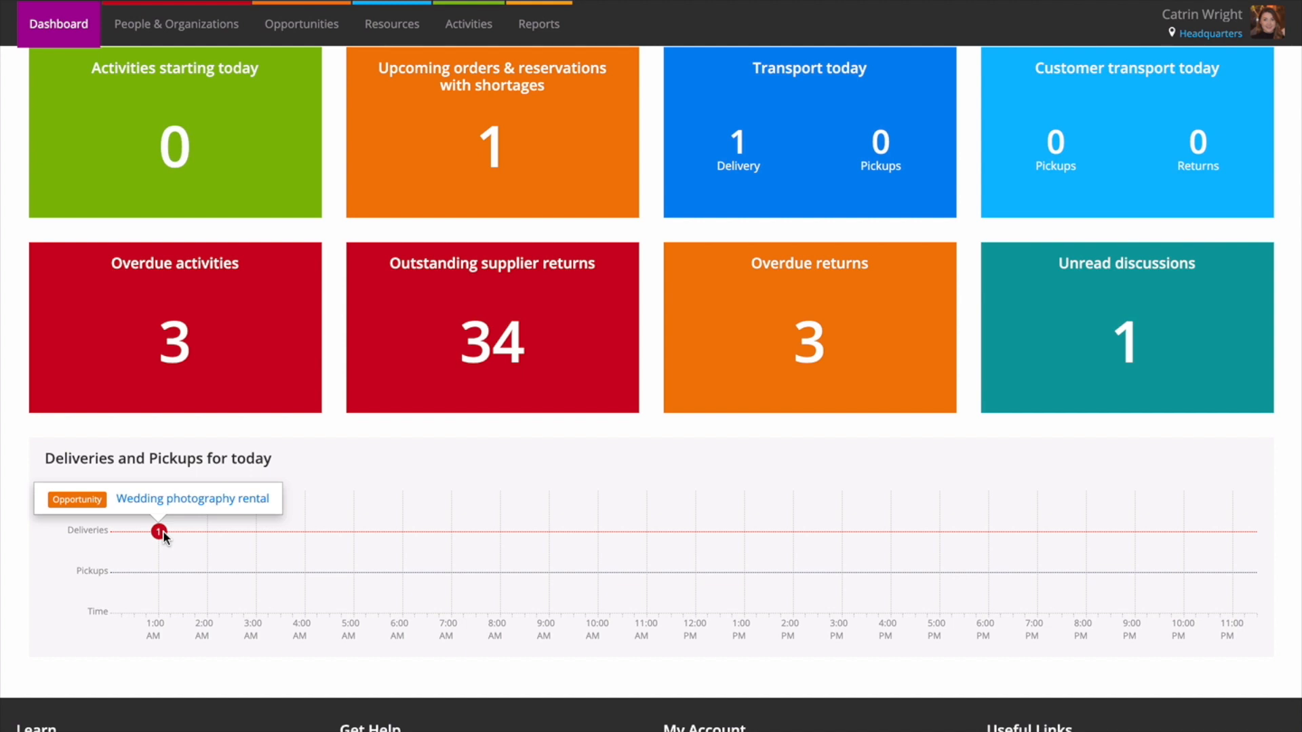
mouse_move(509, 643)
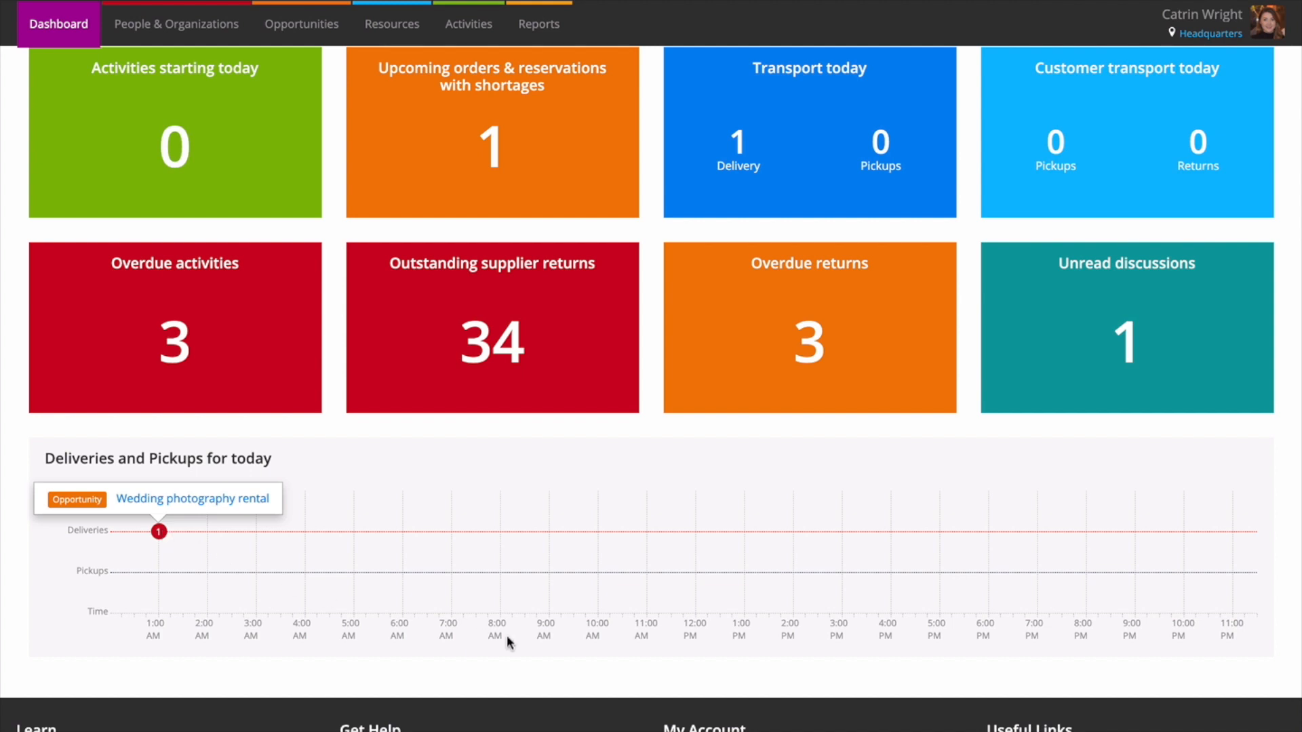
scroll("down", 3)
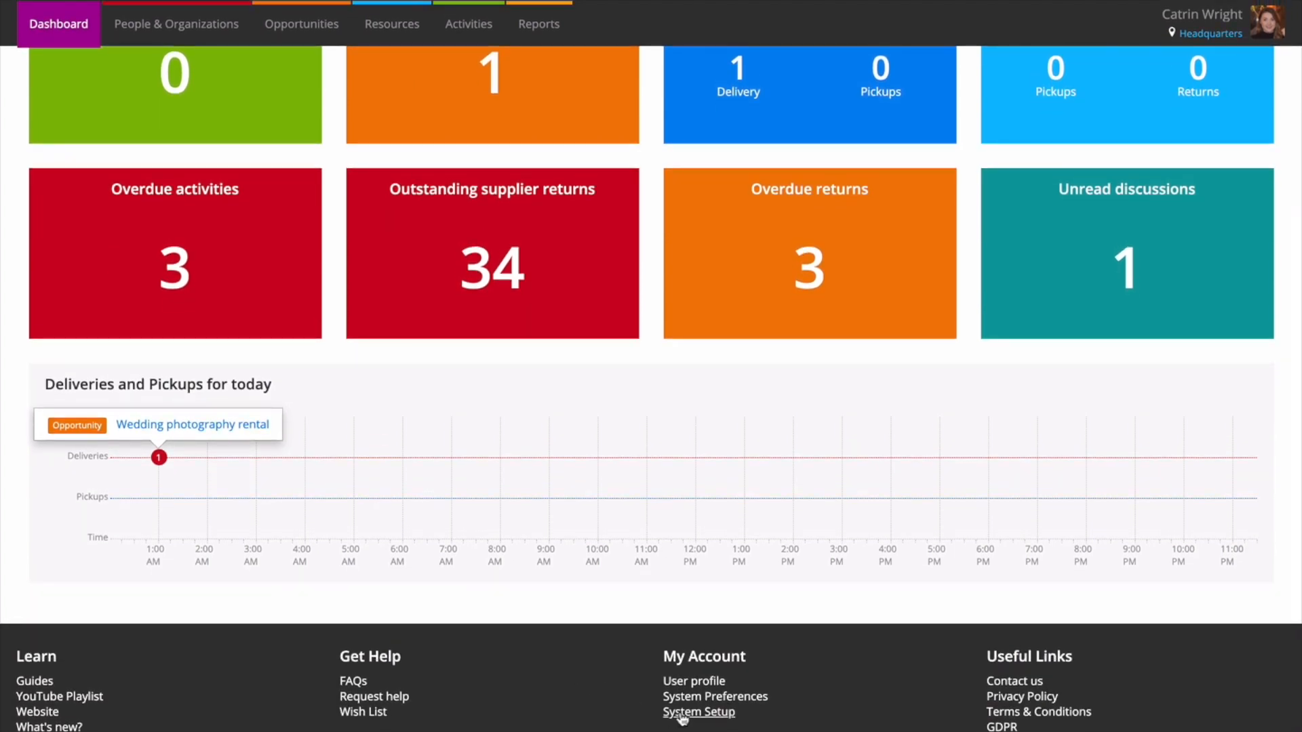
left_click(698, 712)
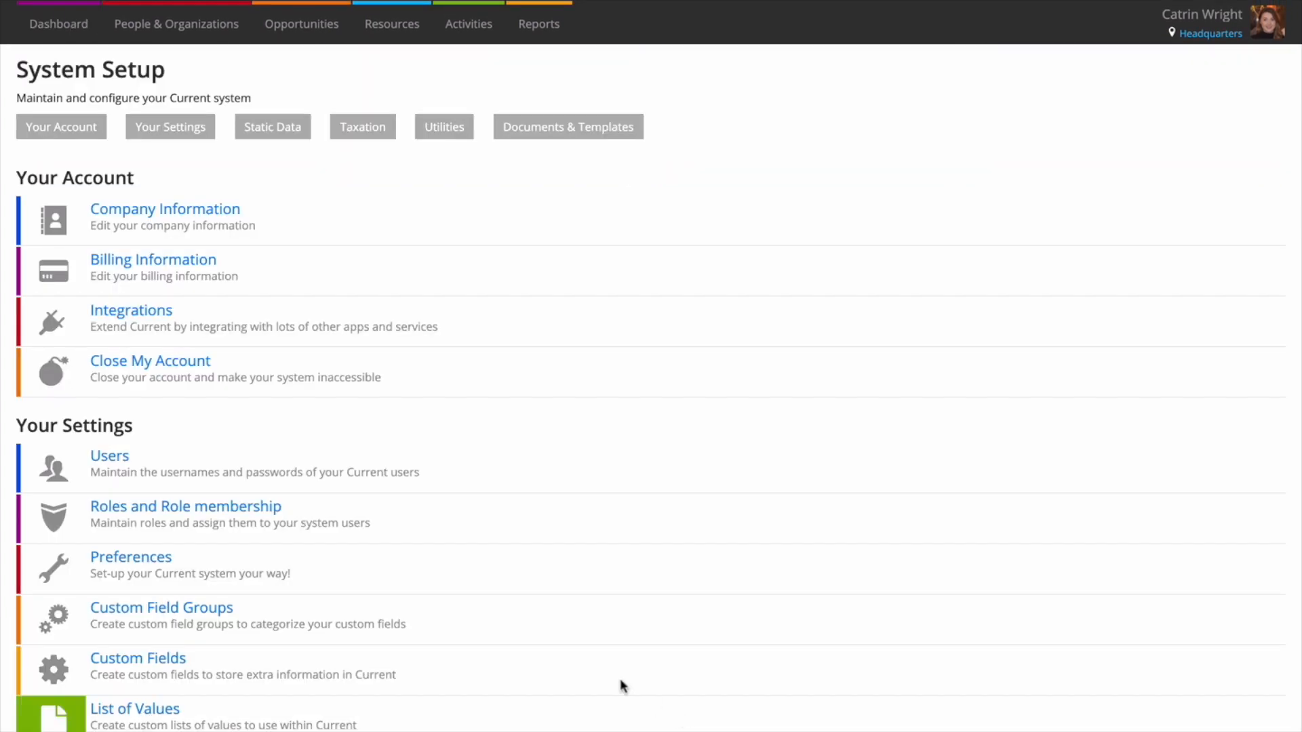
left_click(186, 506)
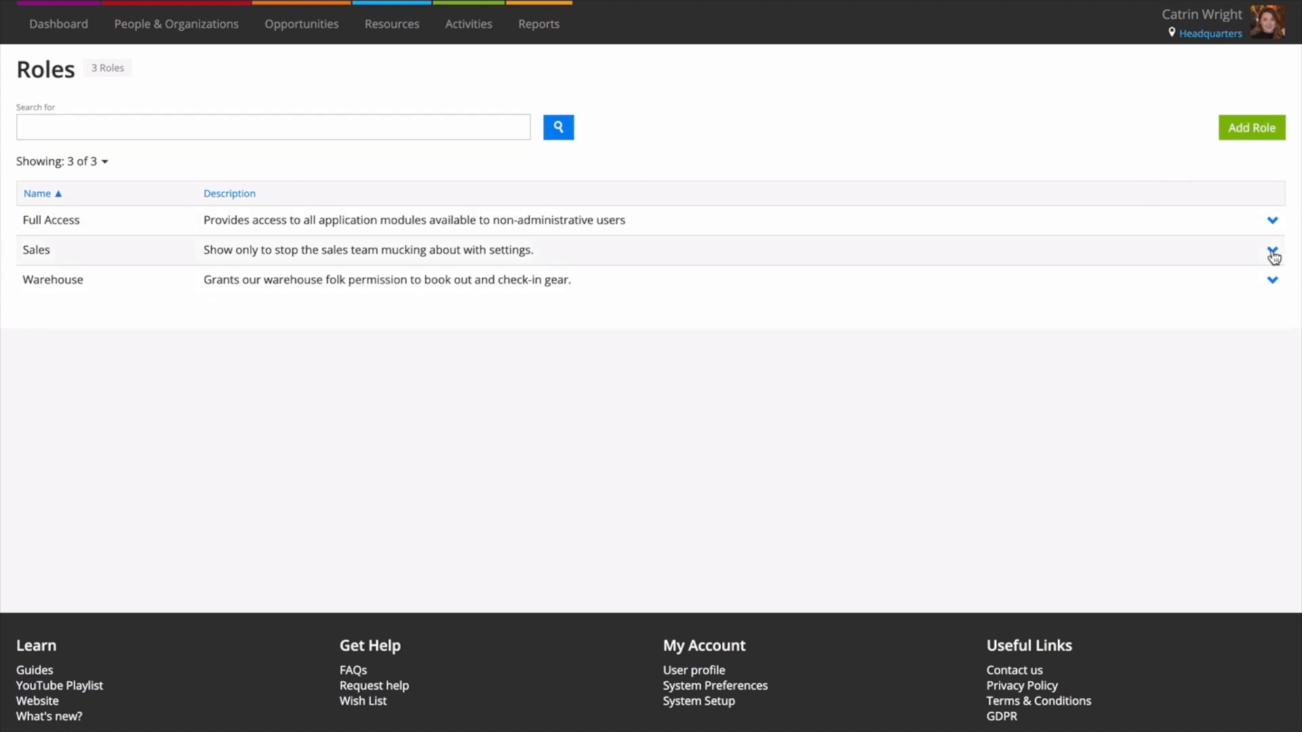
- Untick the Sales pipeline and Transport today tiles for the Sales role, update it, and reload the dashboard
left_click(1274, 254)
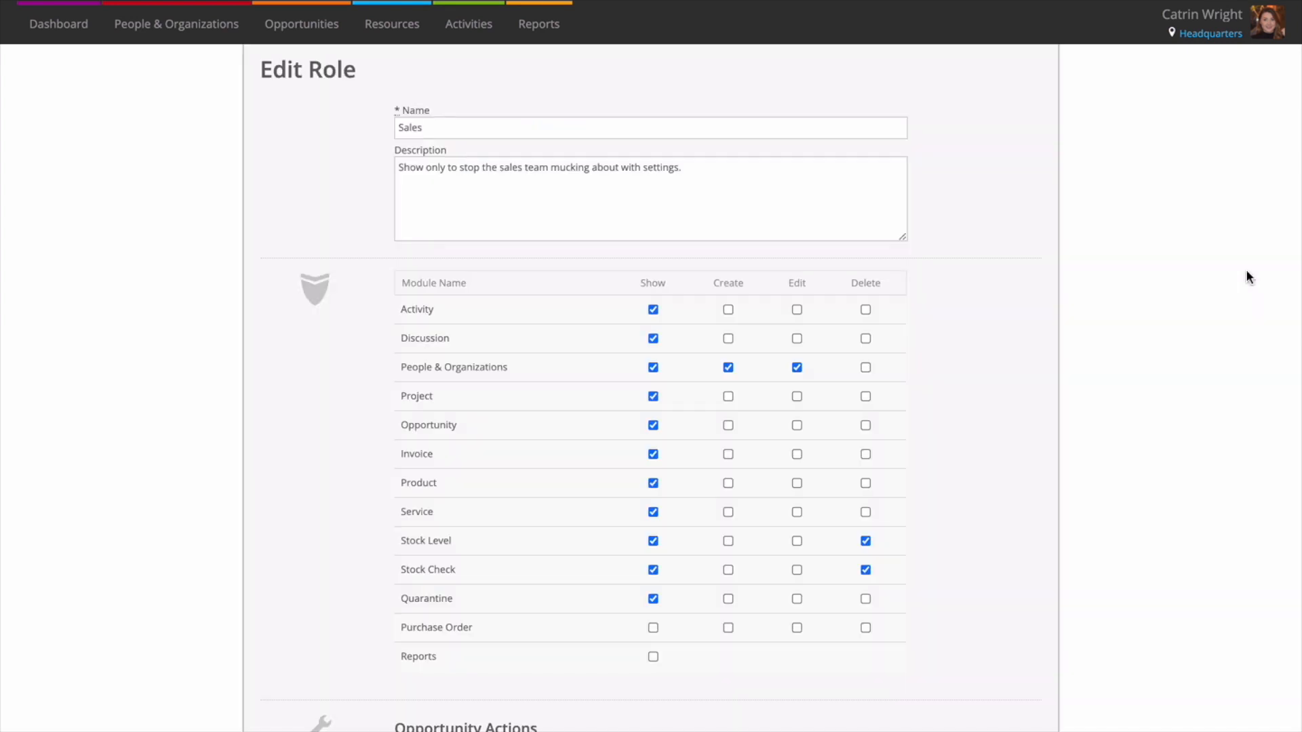
scroll("down", 3)
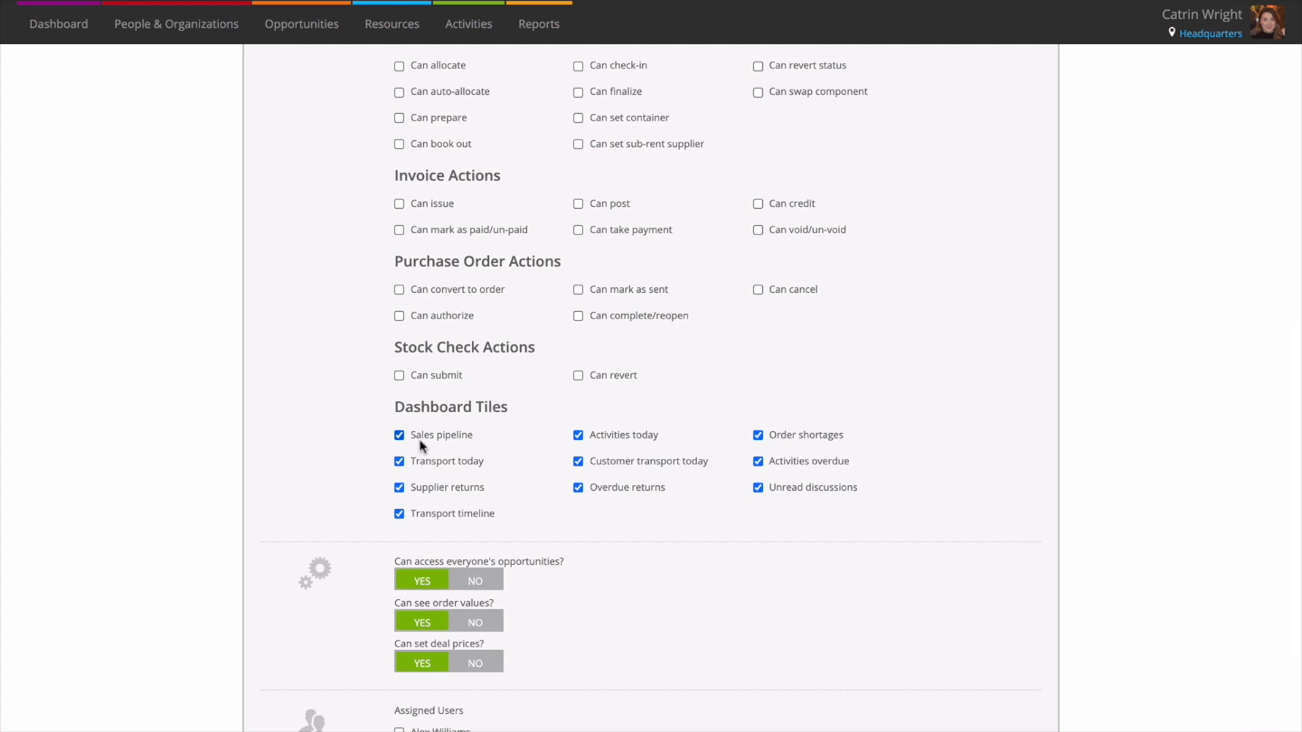
left_click(399, 435)
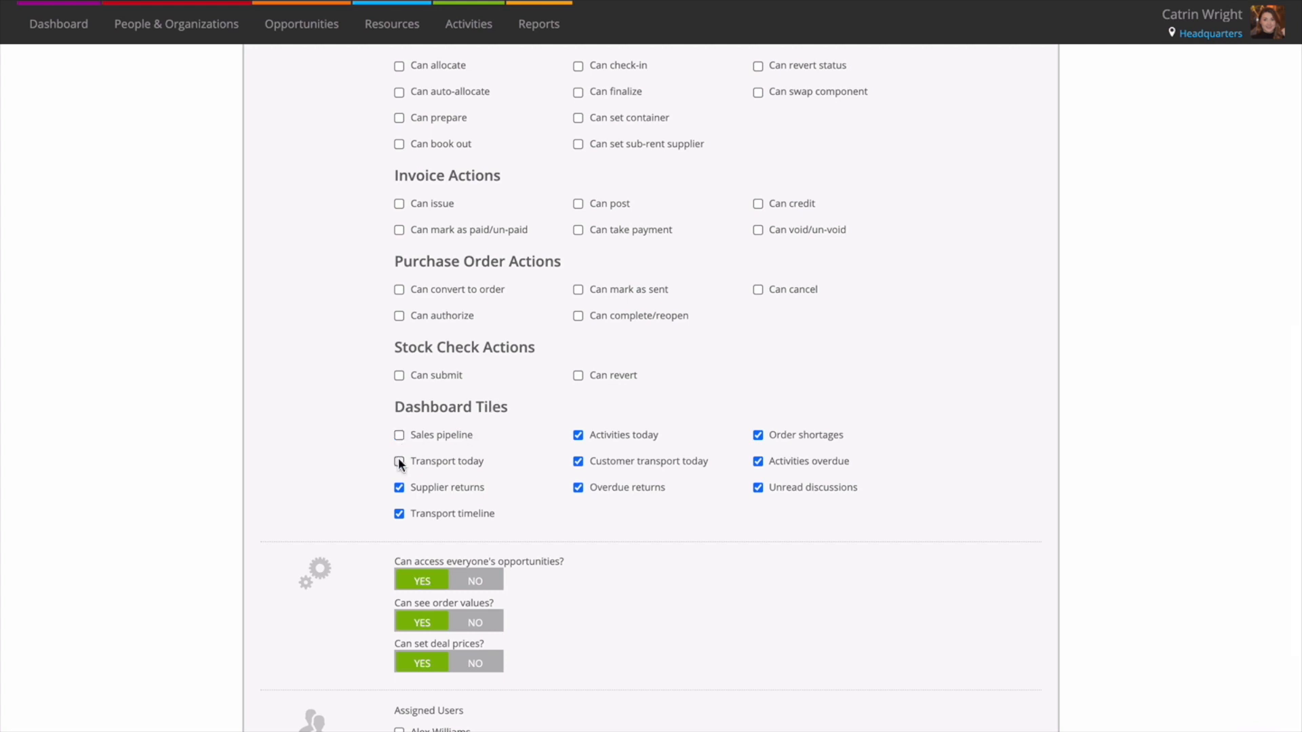
scroll("down", 3)
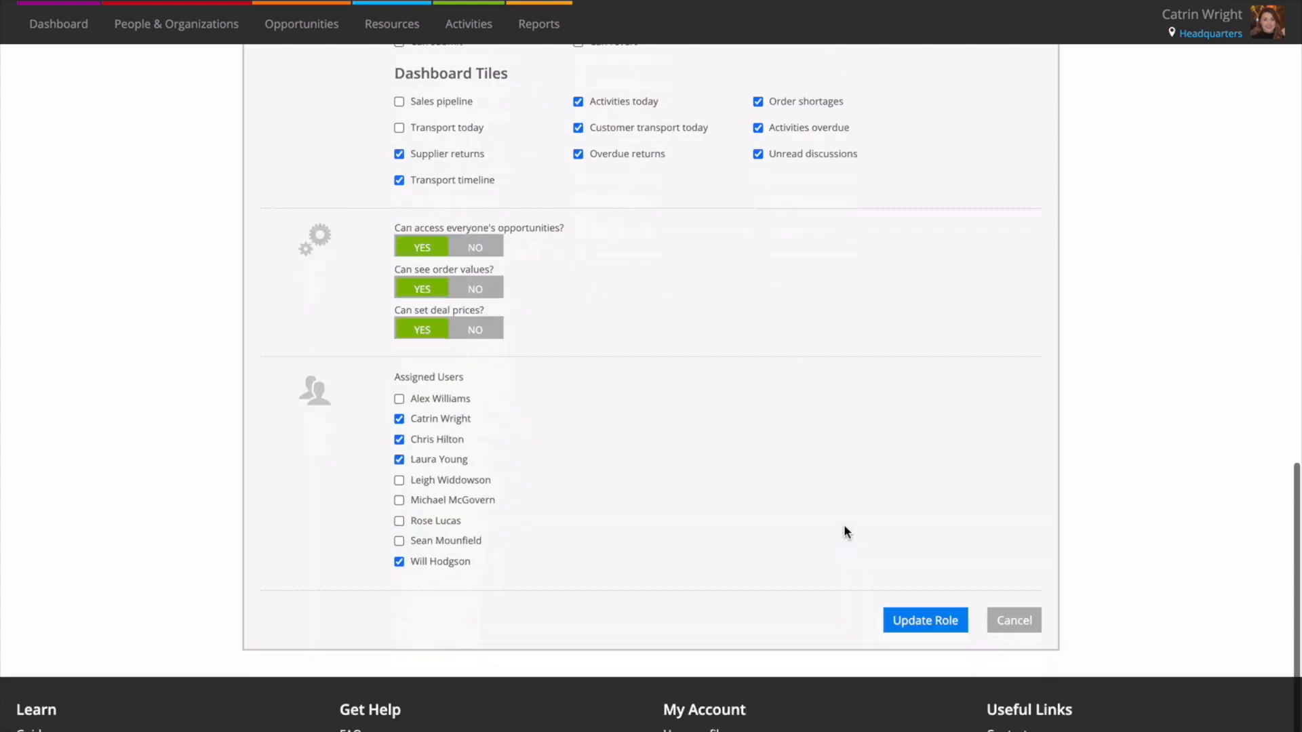
left_click(924, 620)
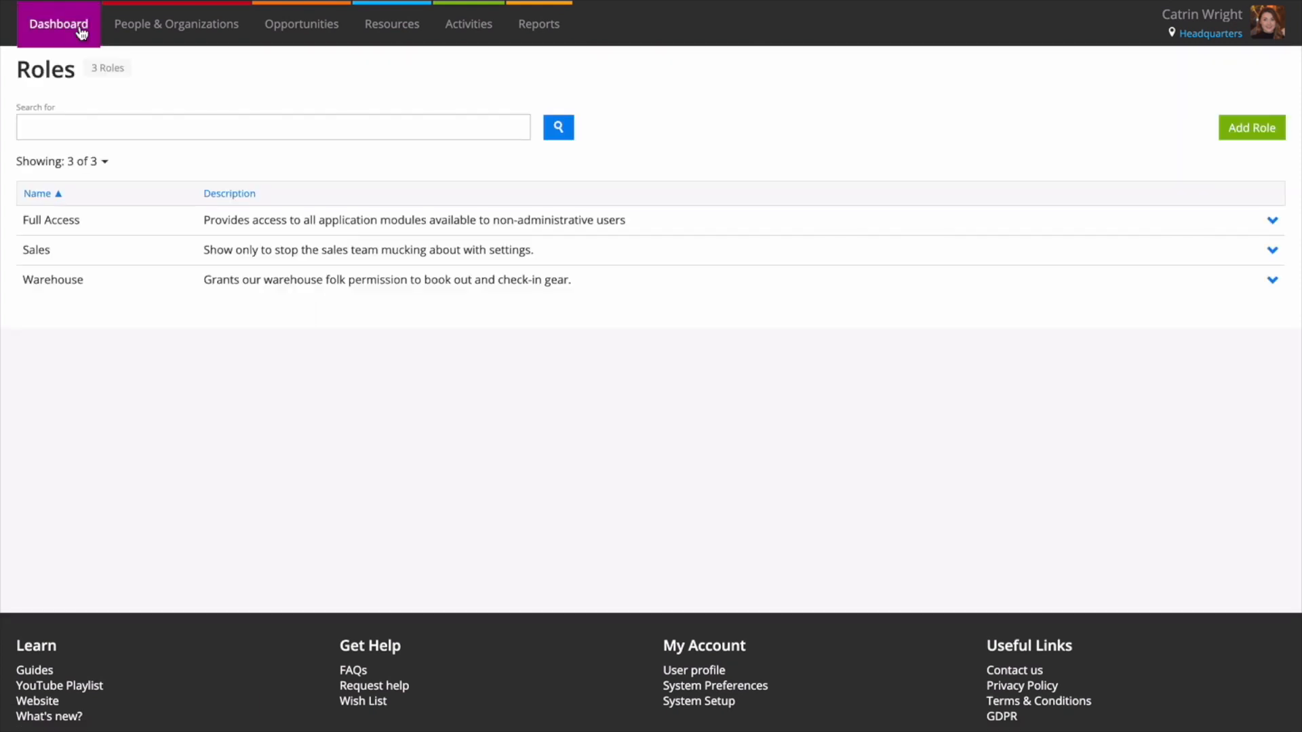
left_click(58, 23)
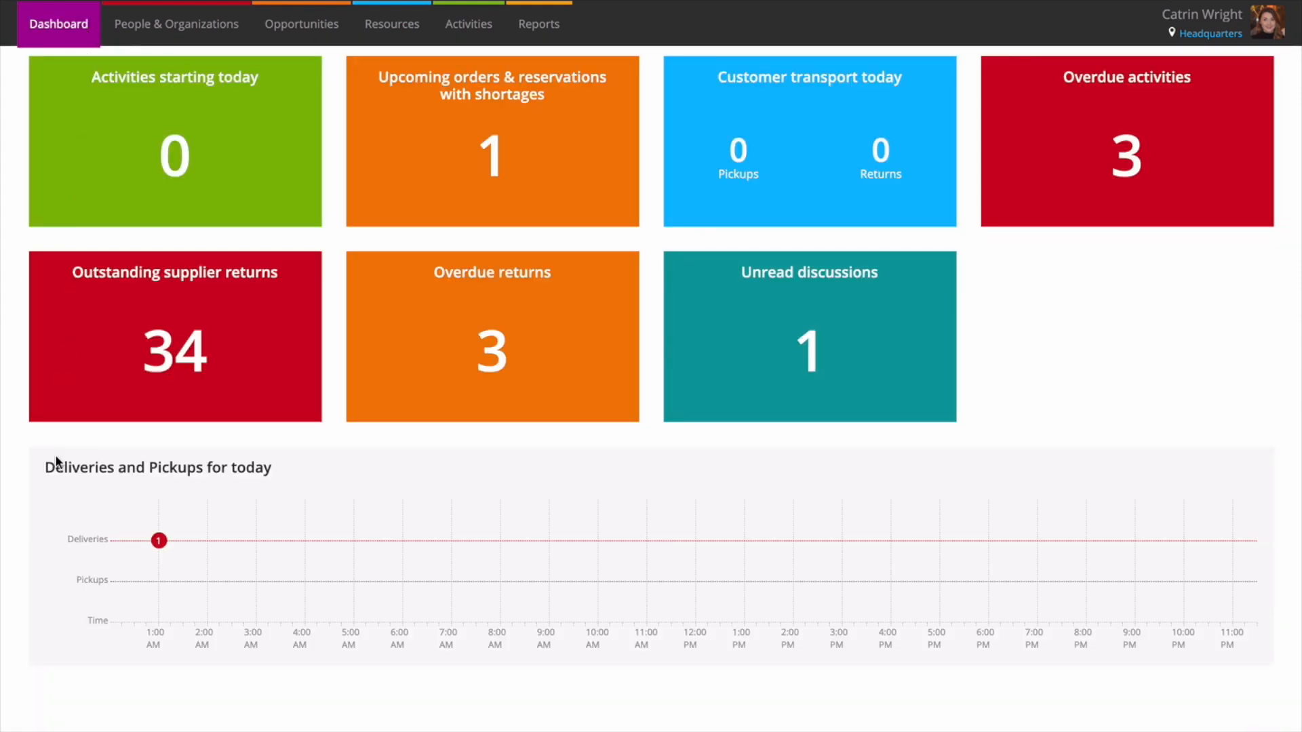